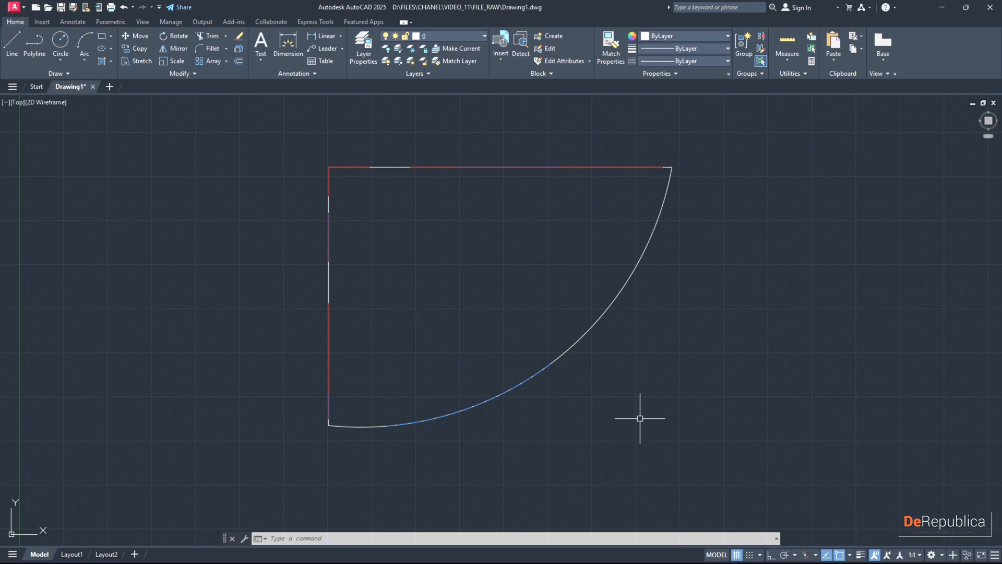
{"action": "mouse_move", "coordinate": [672, 394]}
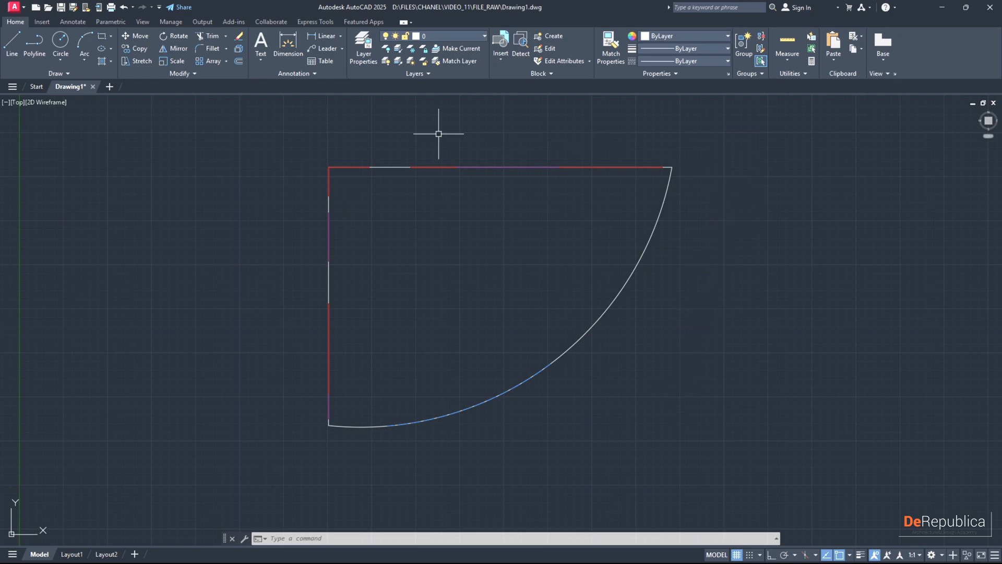
Step: Window-select the whole quarter-circle shape and enter the OVERKILL command
{"action": "left_click", "coordinate": [621, 307]}
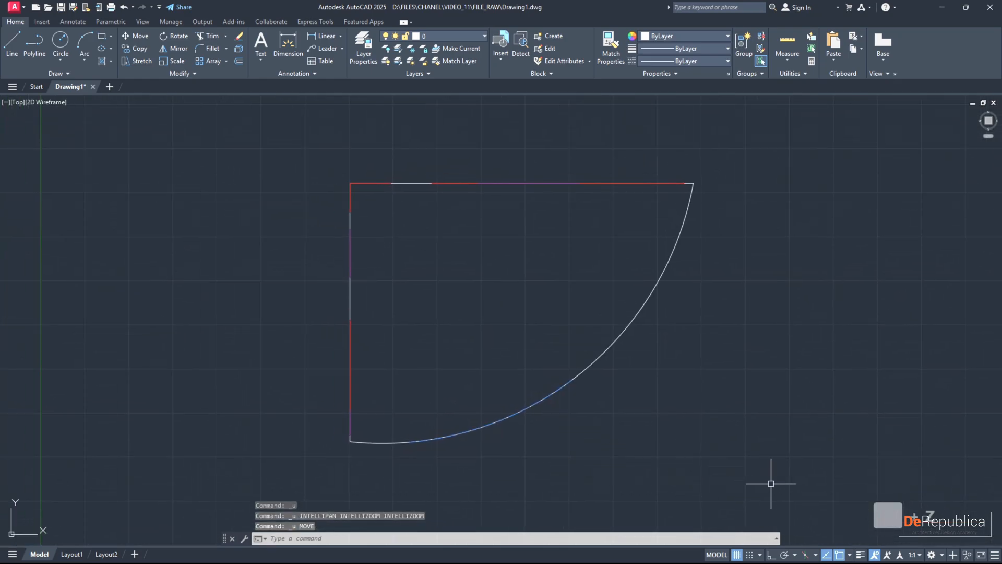
{"action": "left_click_drag", "start_coordinate": [325, 155], "coordinate": [772, 483]}
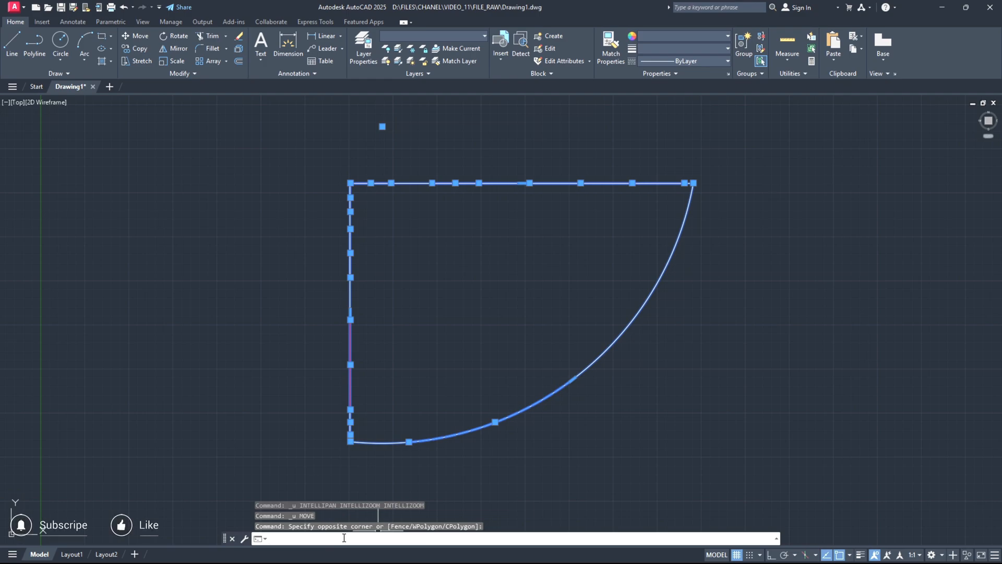
{"action": "type", "text": "o"}
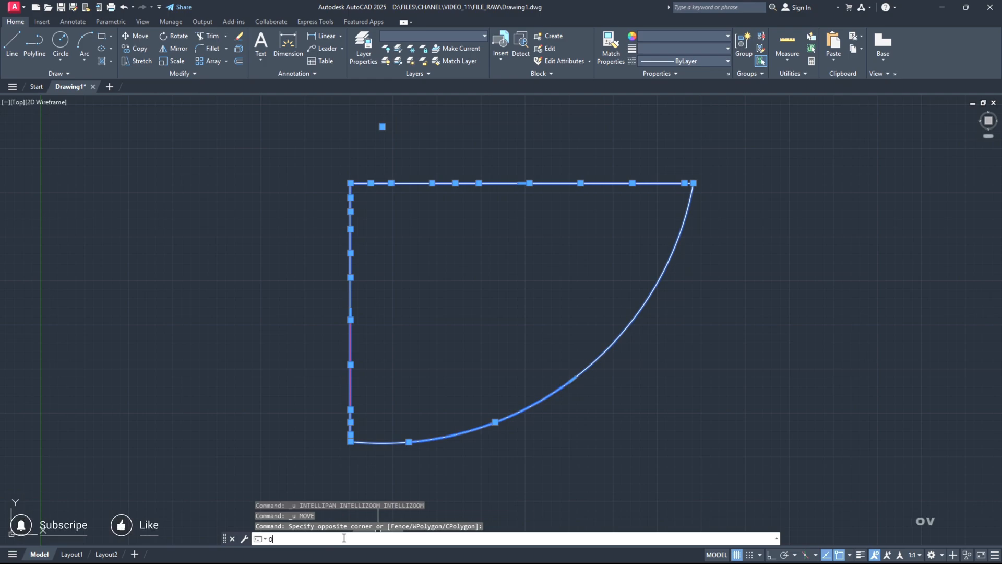
{"action": "type", "text": "OVERKILL"}
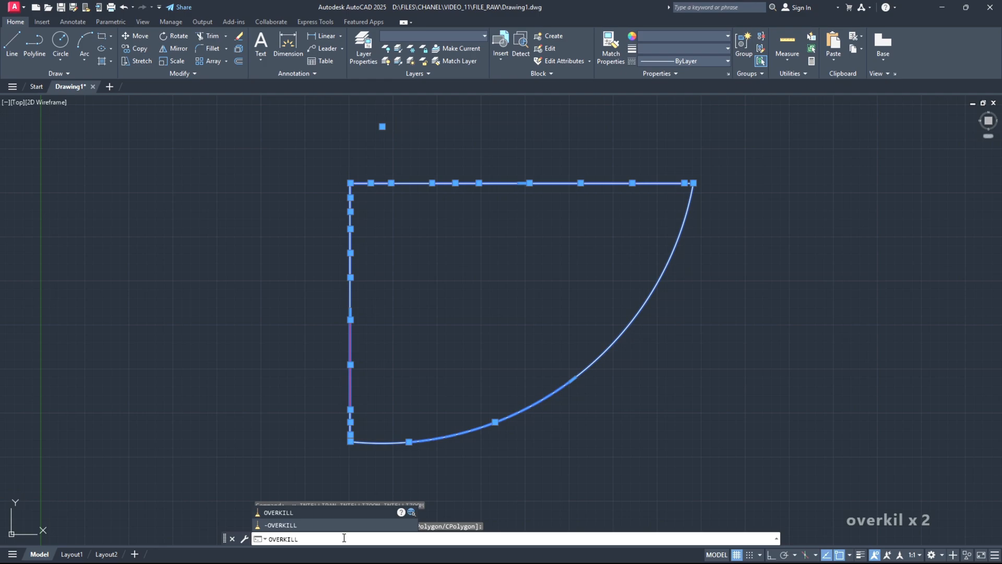
Step: Run Delete Duplicate Objects ignoring only Color and Layer differences, and apply it
{"action": "key", "text": "enter"}
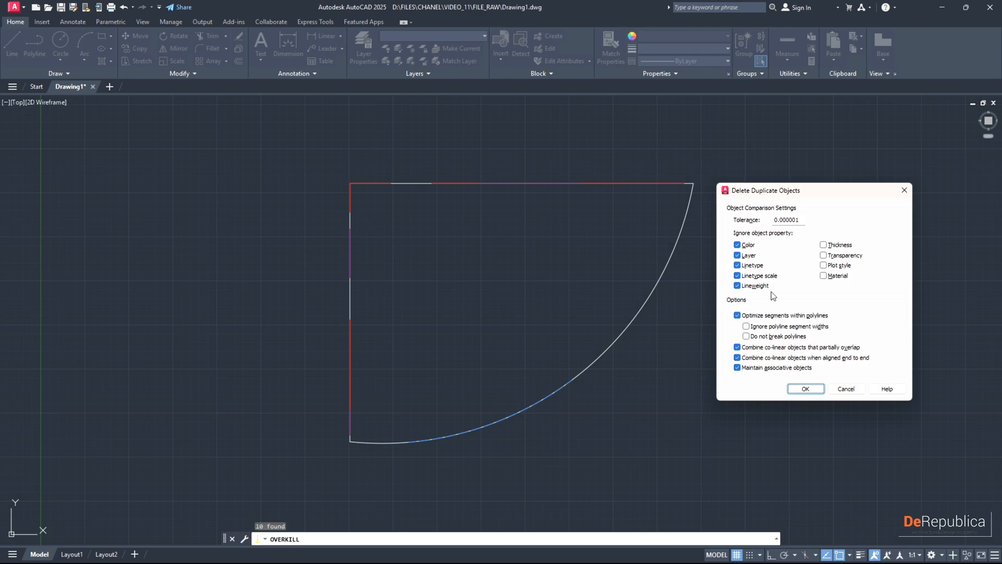
{"action": "mouse_move", "coordinate": [786, 328]}
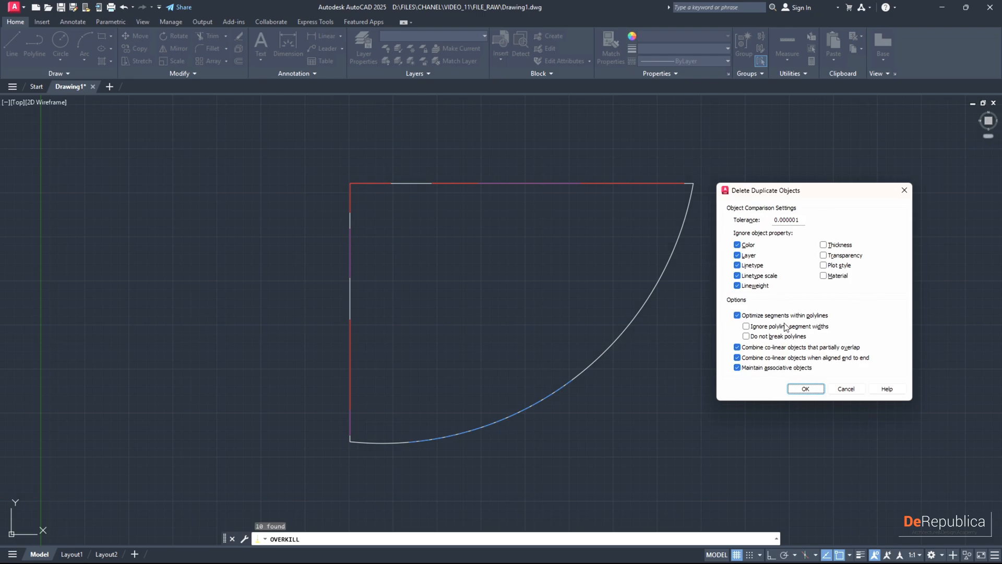
{"action": "left_click", "coordinate": [737, 276]}
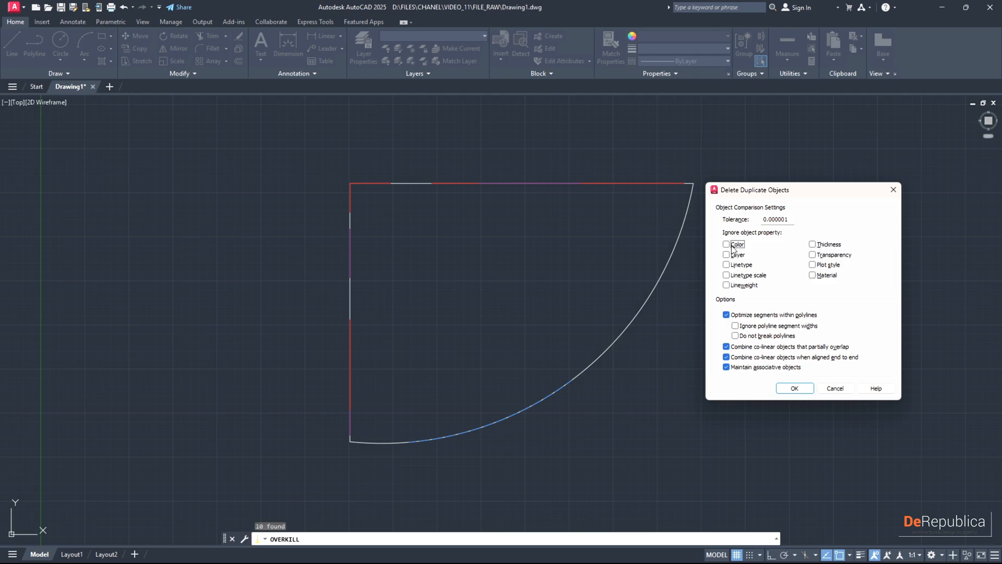
{"action": "mouse_move", "coordinate": [595, 192]}
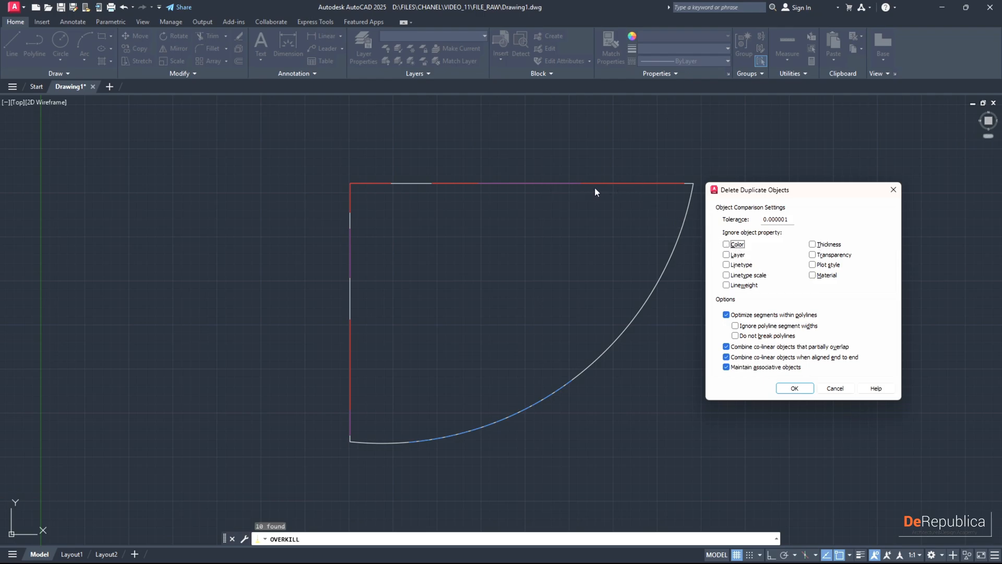
{"action": "mouse_move", "coordinate": [593, 190]}
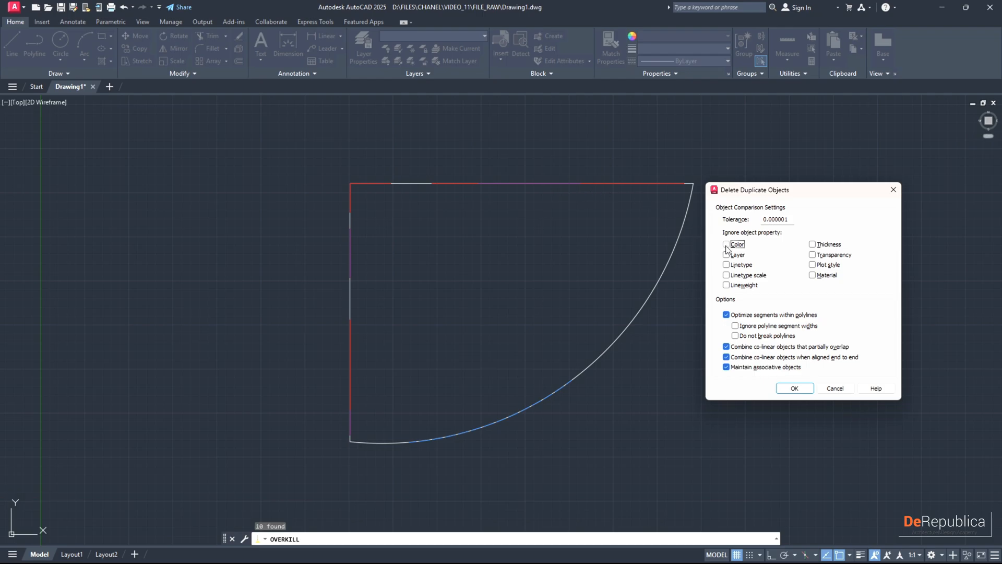
{"action": "left_click", "coordinate": [726, 244]}
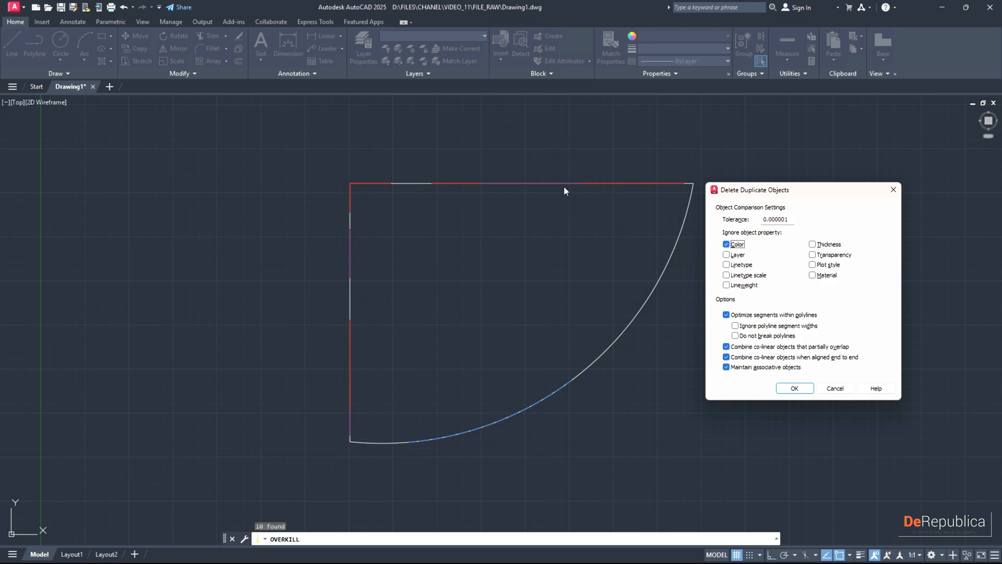
{"action": "mouse_move", "coordinate": [657, 286]}
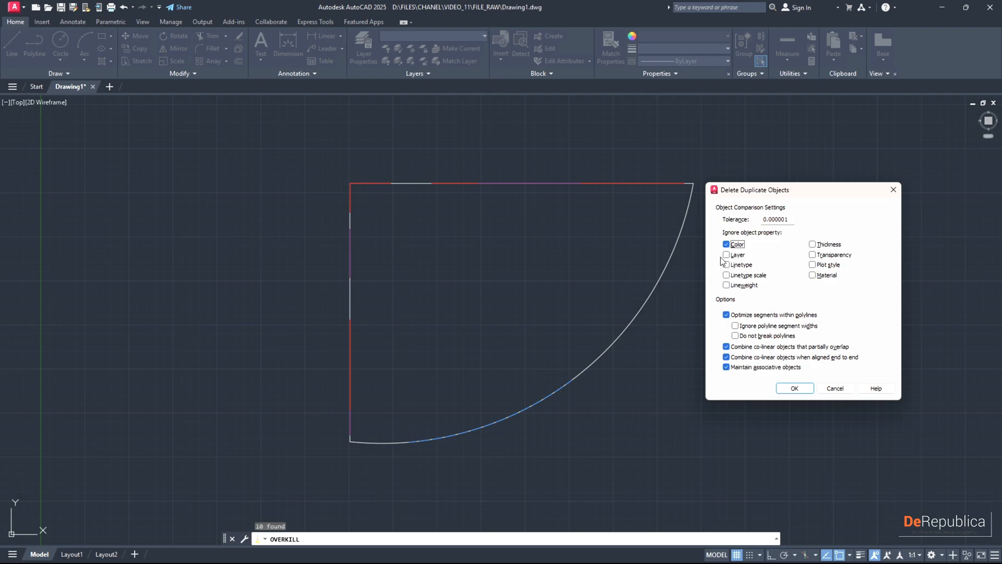
{"action": "left_click", "coordinate": [726, 255]}
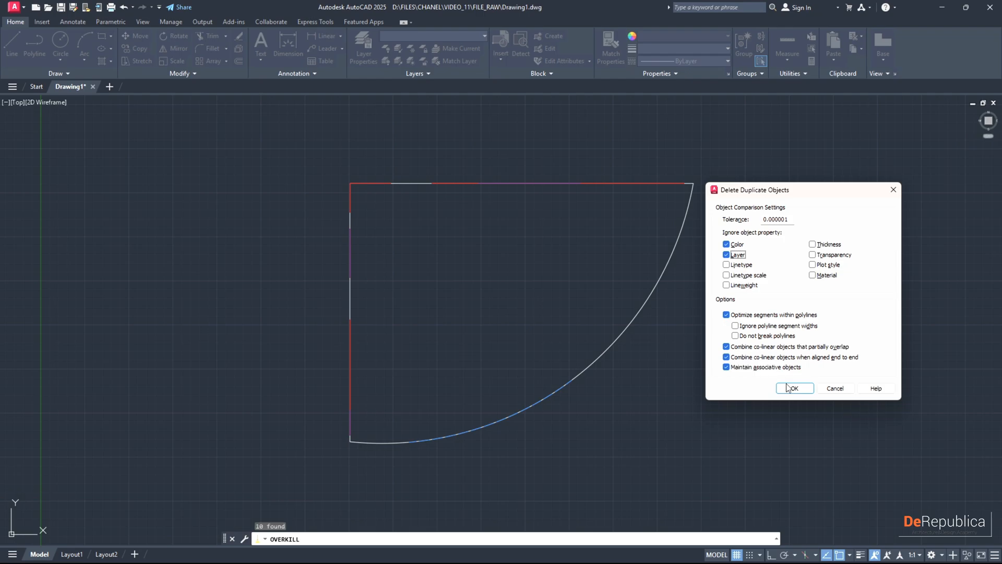
{"action": "left_click", "coordinate": [794, 388]}
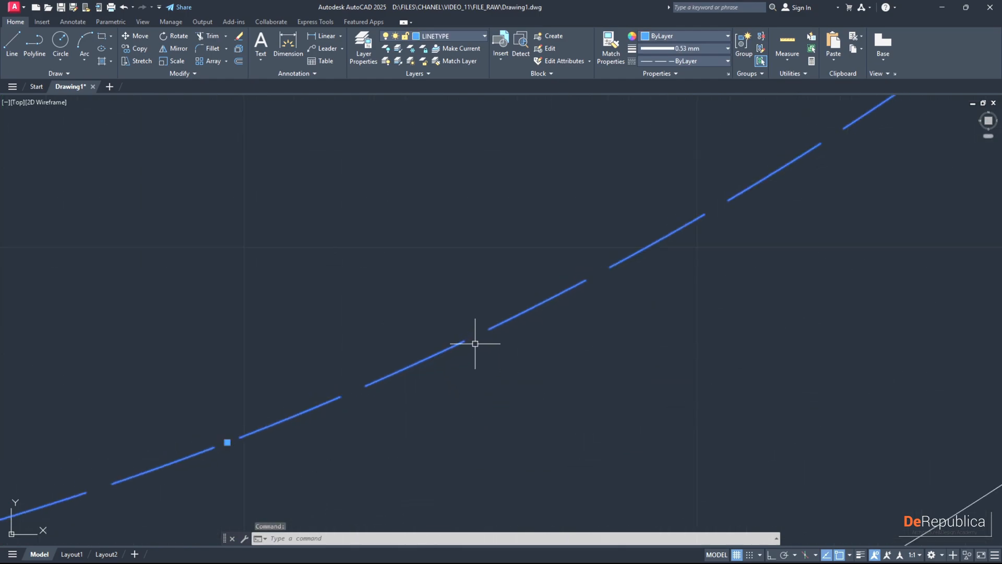
{"action": "mouse_move", "coordinate": [659, 50]}
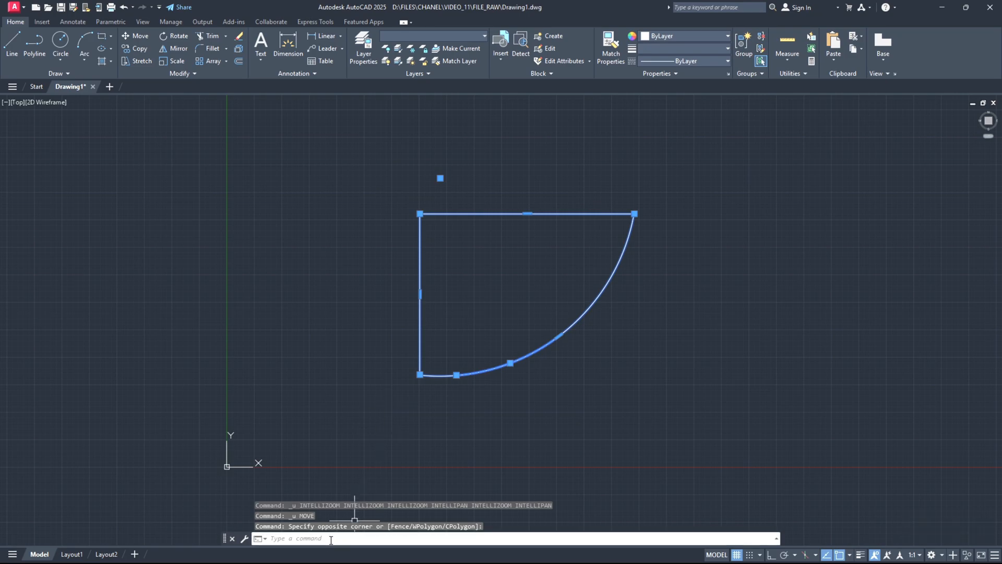
Step: Start a second OVERKILL pass on the quarter-circle shape
{"action": "type", "text": "o"}
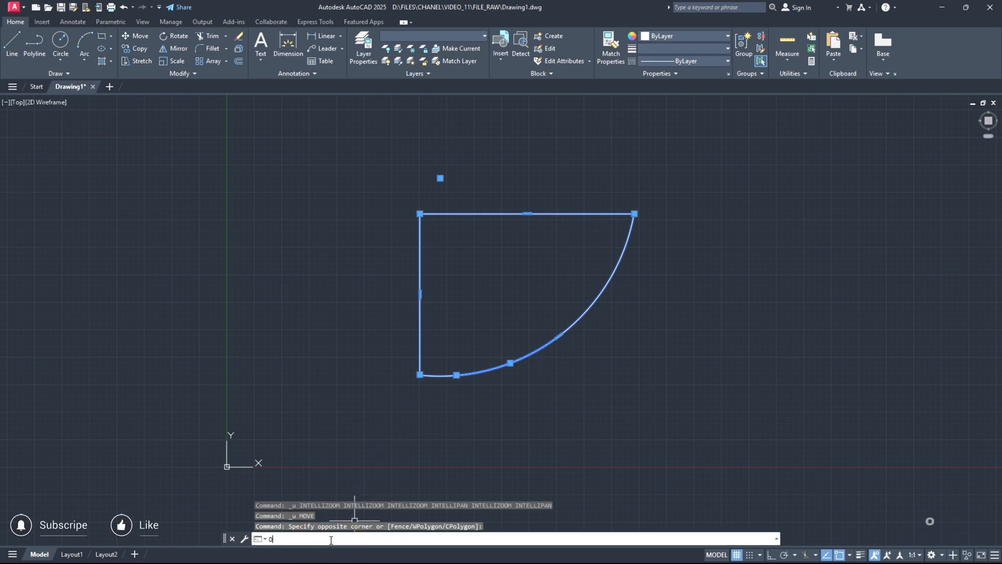
{"action": "type", "text": "VERKILL"}
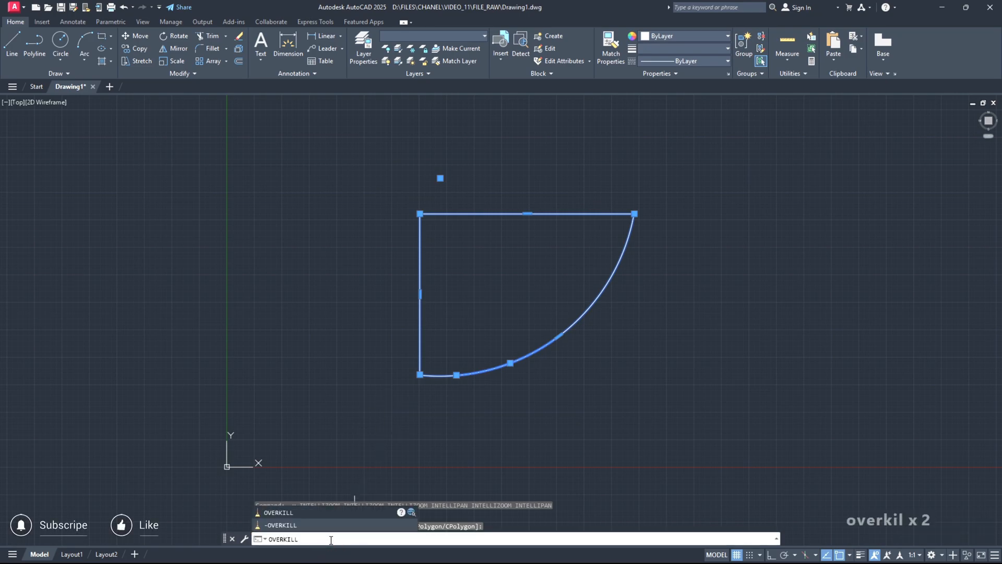
{"action": "key", "text": "enter"}
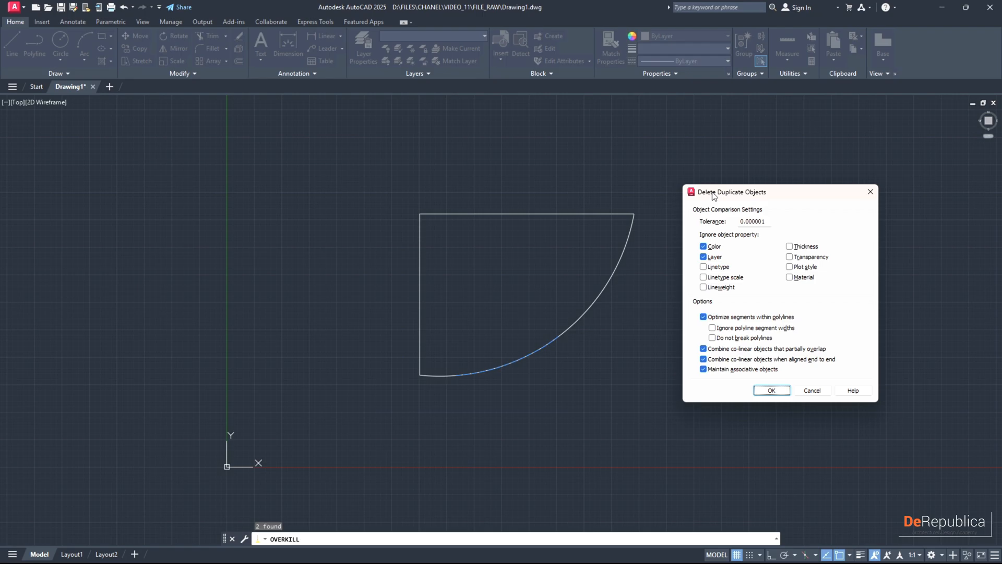
{"action": "mouse_move", "coordinate": [556, 385]}
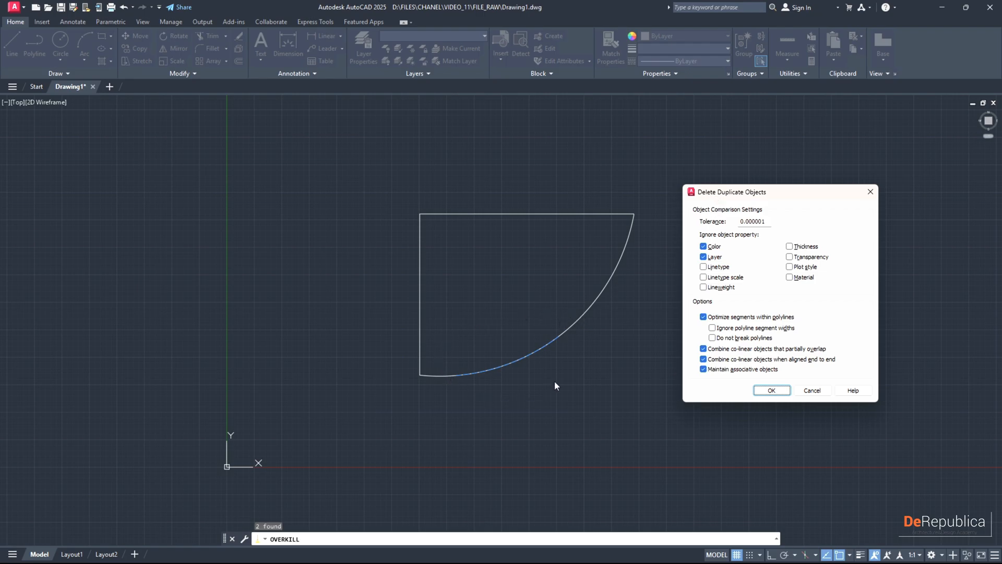
{"action": "mouse_move", "coordinate": [534, 360]}
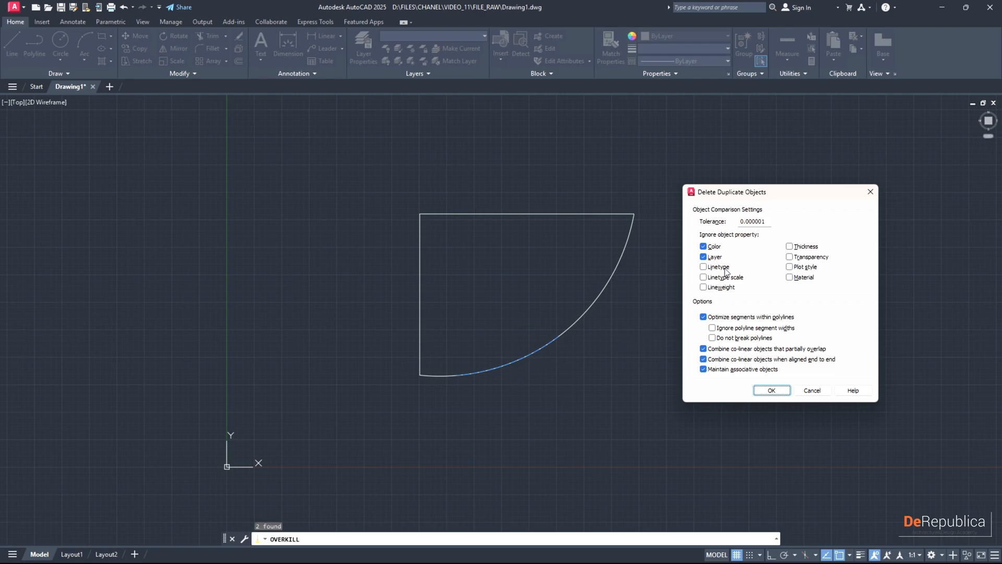
Step: Also ignore Linetype, Linetype scale and Lineweight, then apply the second duplicate removal
{"action": "left_click", "coordinate": [703, 277]}
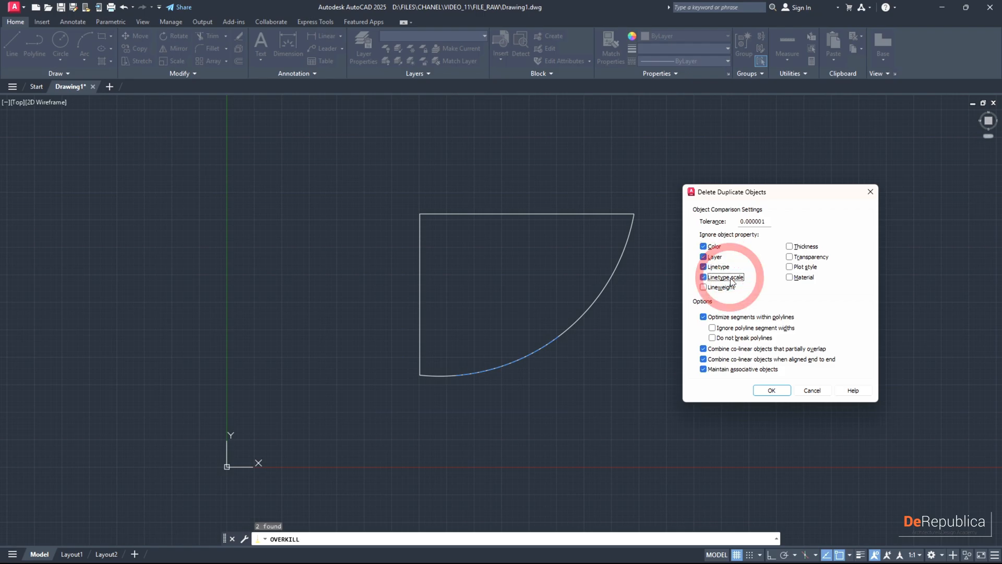
{"action": "left_click", "coordinate": [704, 277]}
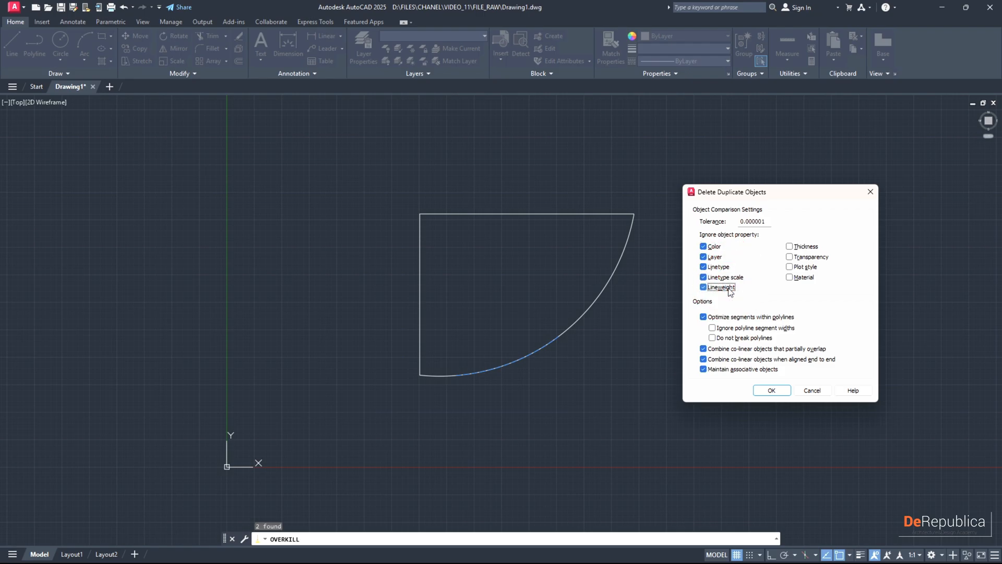
{"action": "mouse_move", "coordinate": [732, 291]}
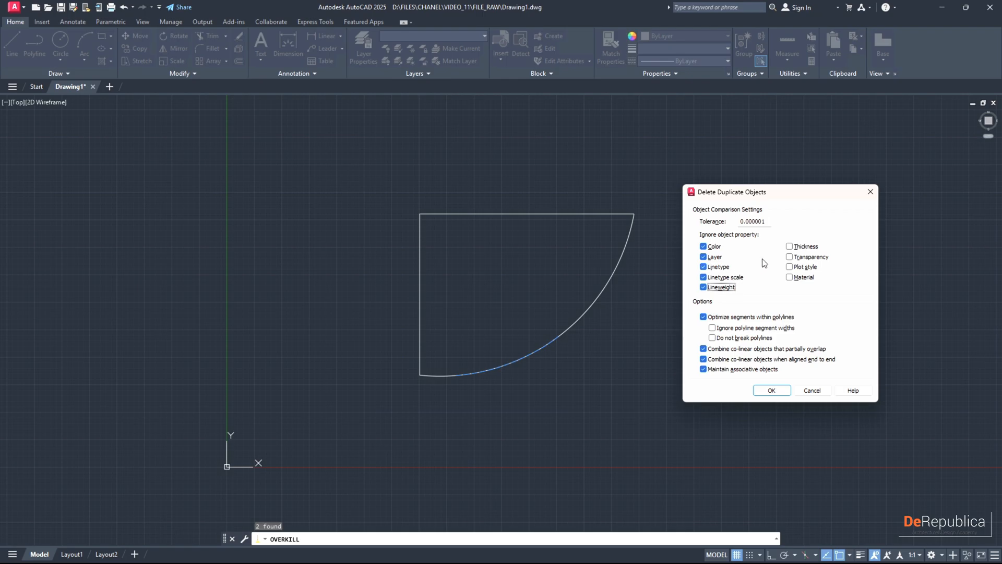
{"action": "mouse_move", "coordinate": [726, 296]}
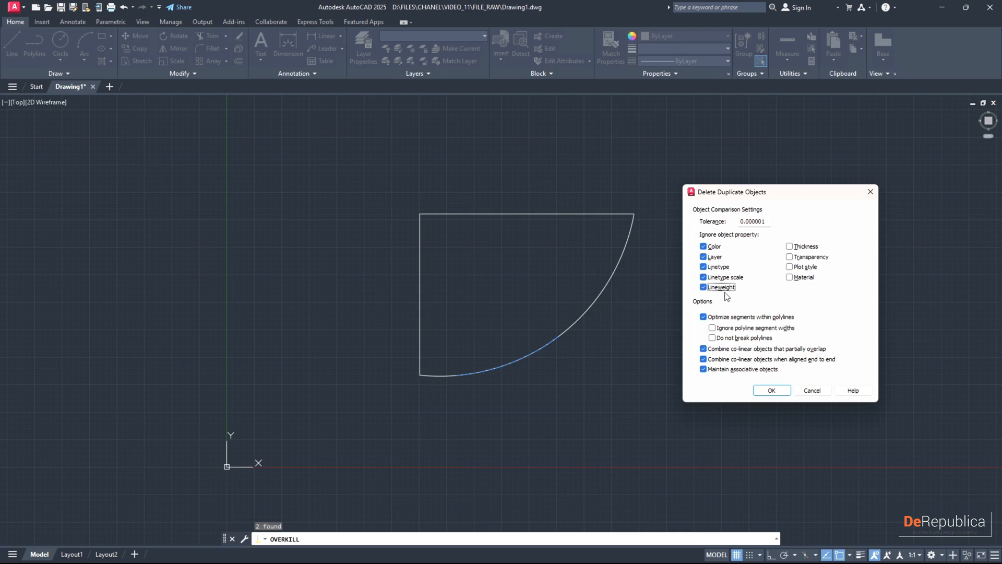
{"action": "mouse_move", "coordinate": [738, 263]}
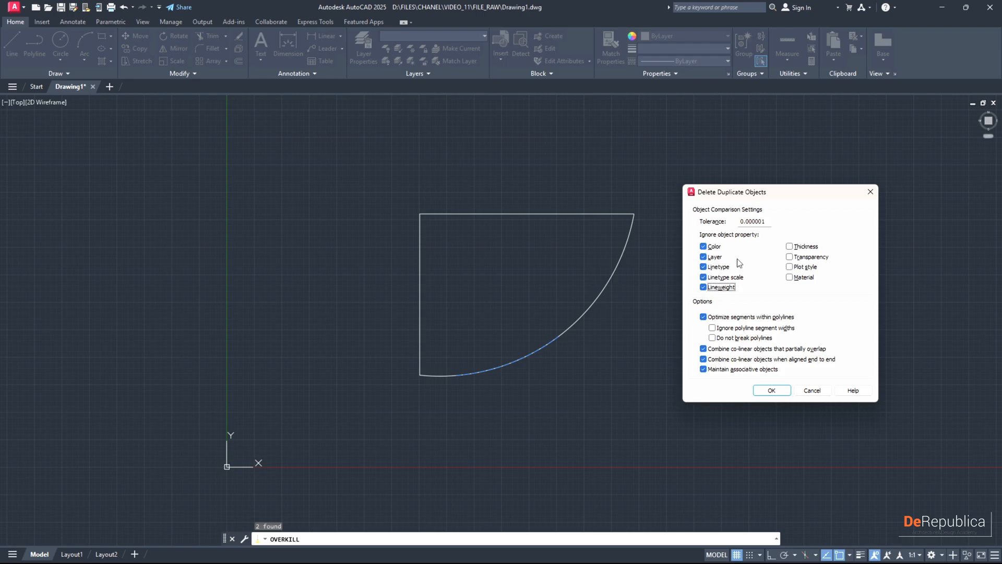
{"action": "mouse_move", "coordinate": [633, 212]}
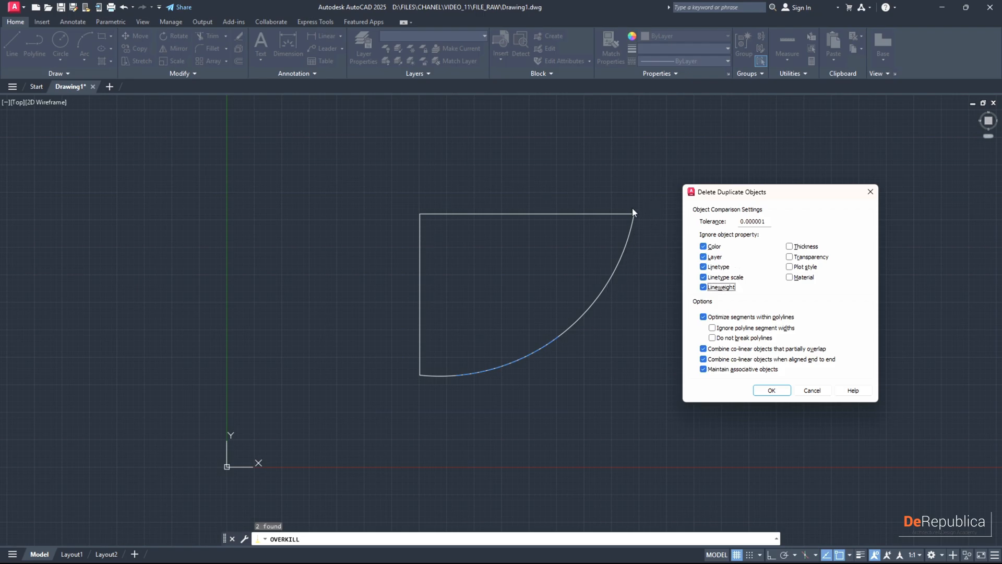
{"action": "mouse_move", "coordinate": [636, 324]}
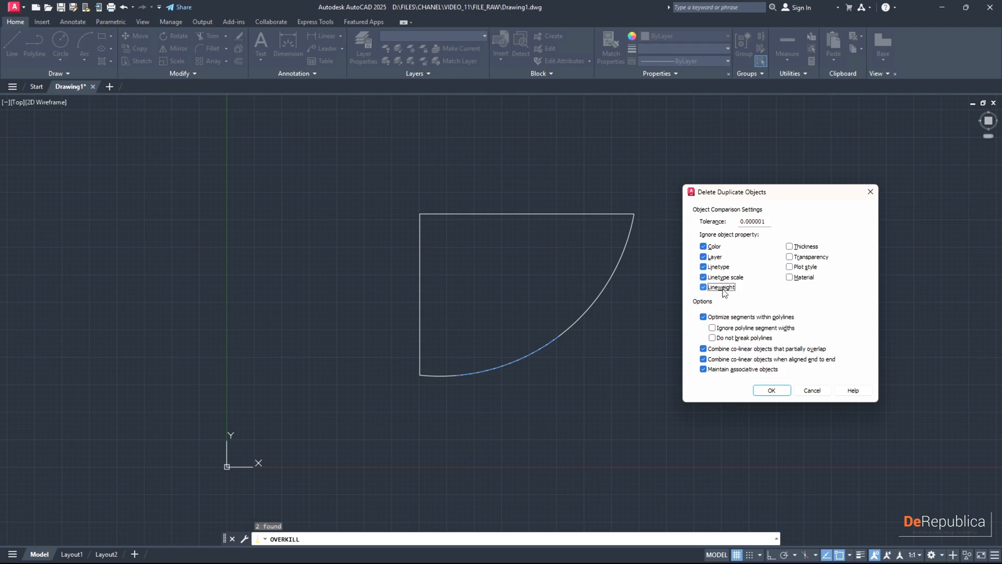
{"action": "left_click", "coordinate": [771, 389]}
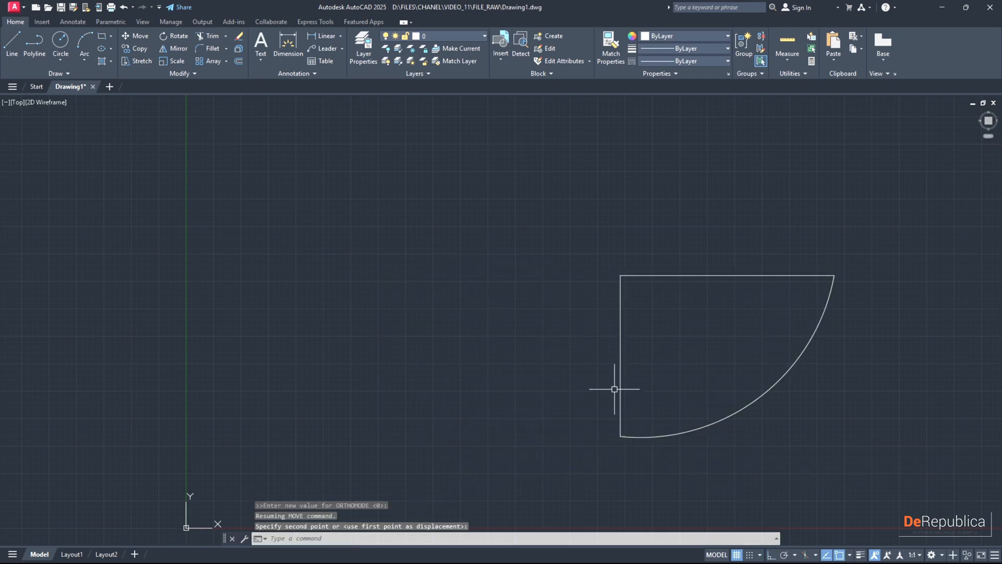
{"action": "mouse_move", "coordinate": [330, 351]}
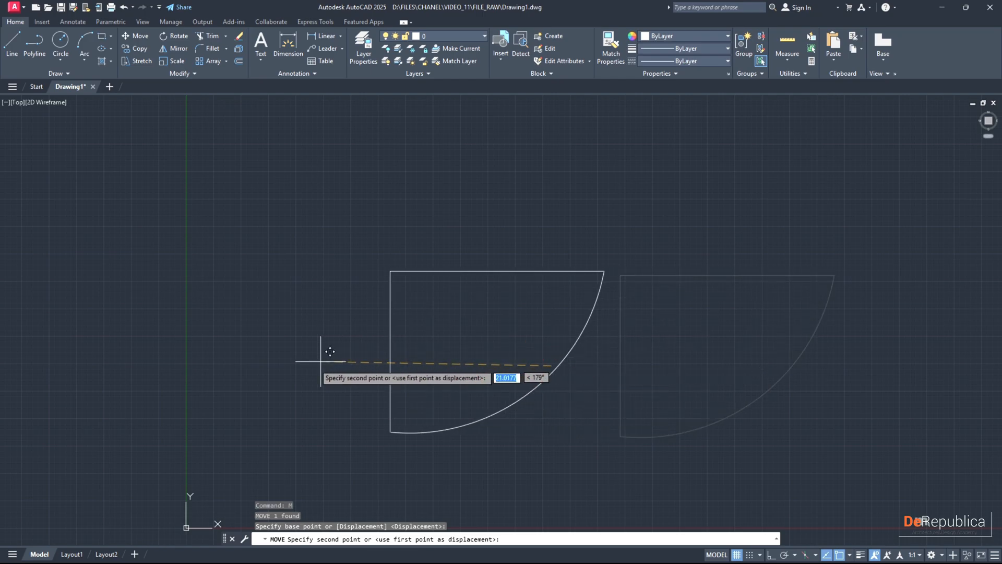